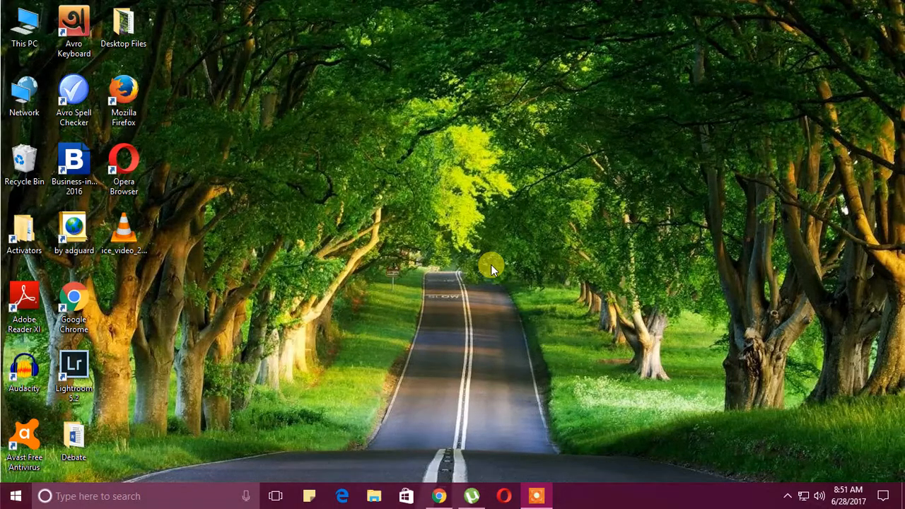
mouse_move(238, 188)
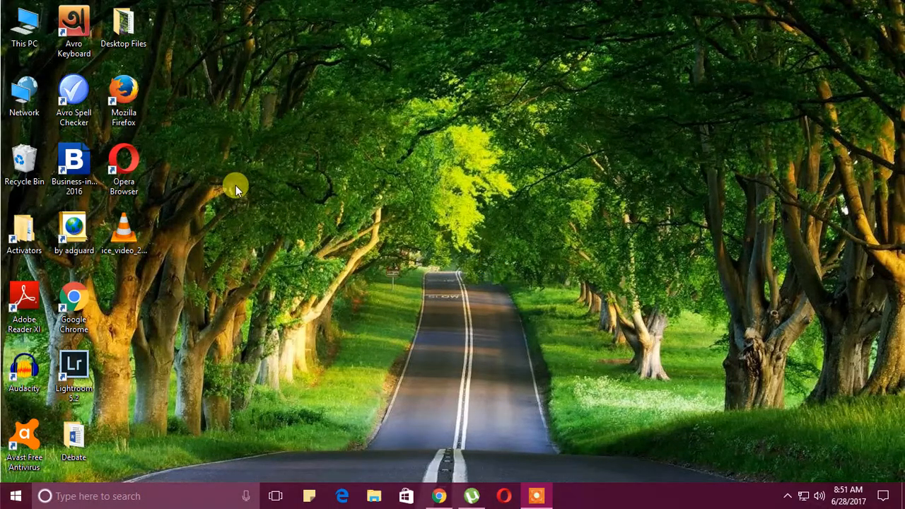
mouse_move(499, 471)
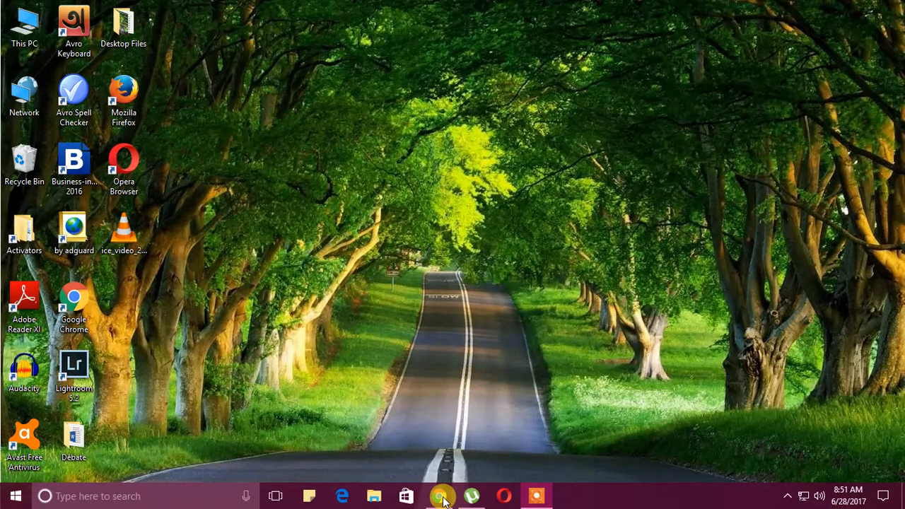
Search YouTube for "eagle's eye tech" and open the Eagle's Eye Tech channel page.
click(436, 497)
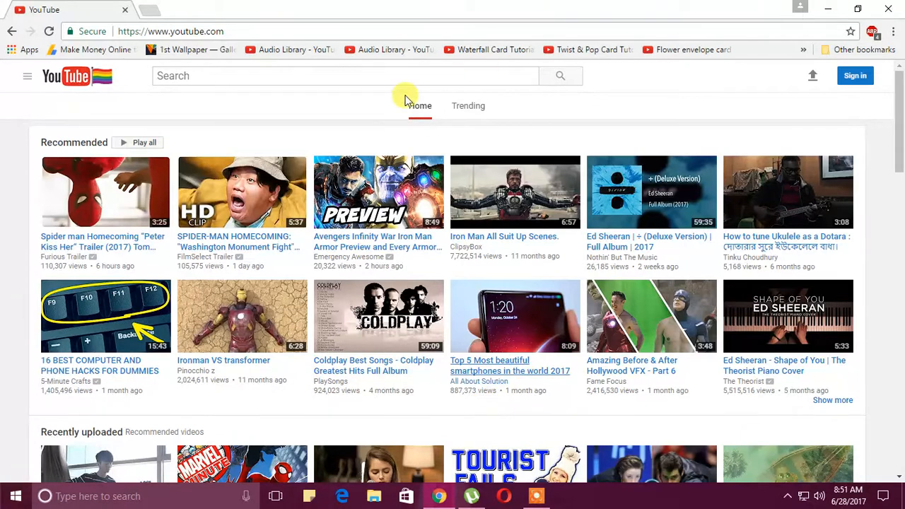
click(342, 76)
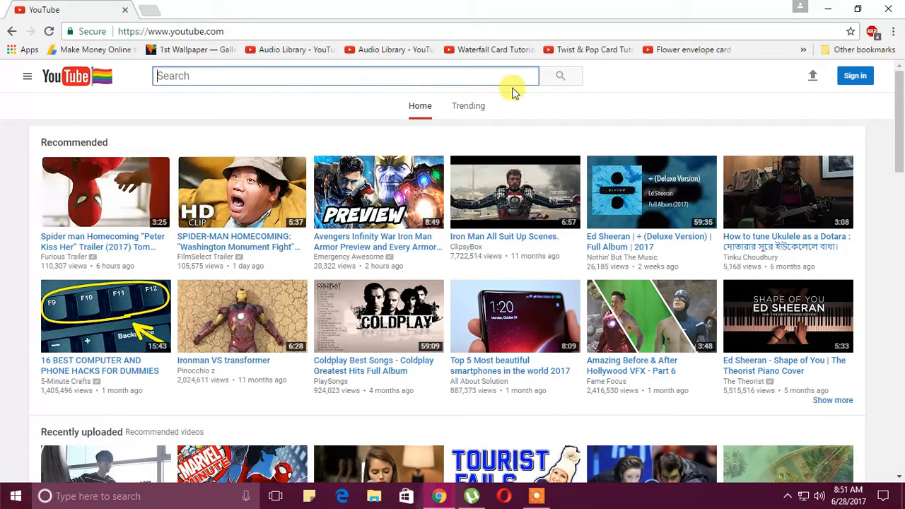
mouse_move(758, 147)
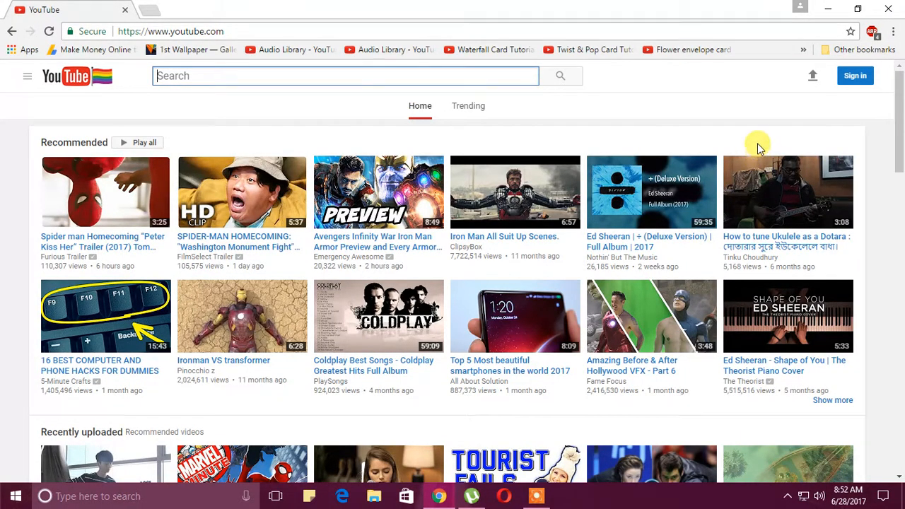
scroll(down, 3)
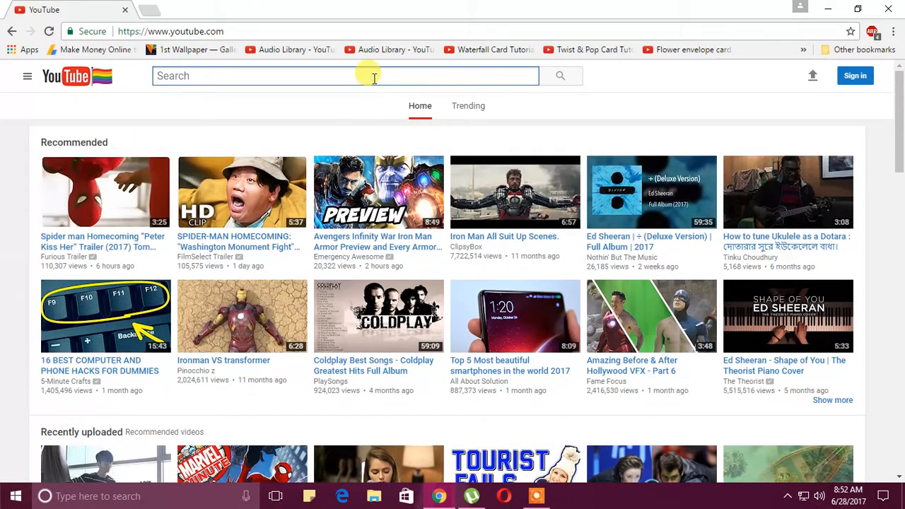
text(eagle's eye)
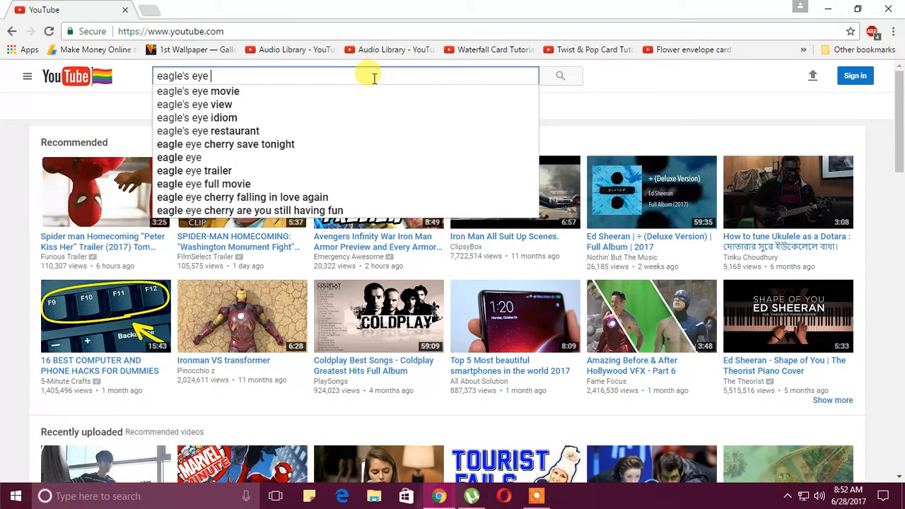
text(tech)
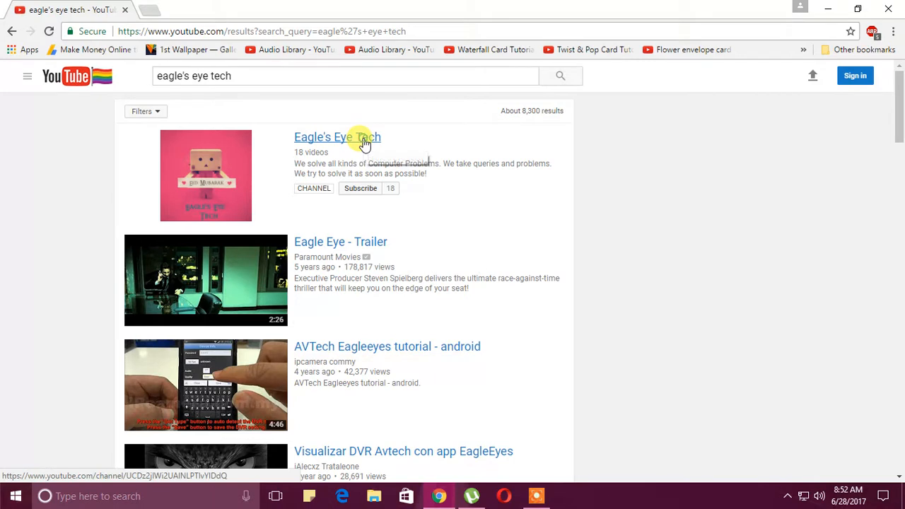
click(337, 138)
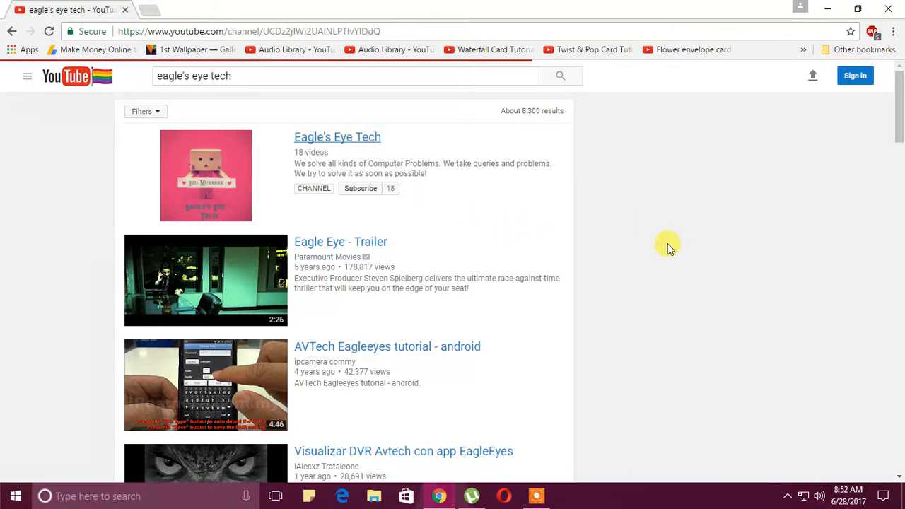
click(338, 136)
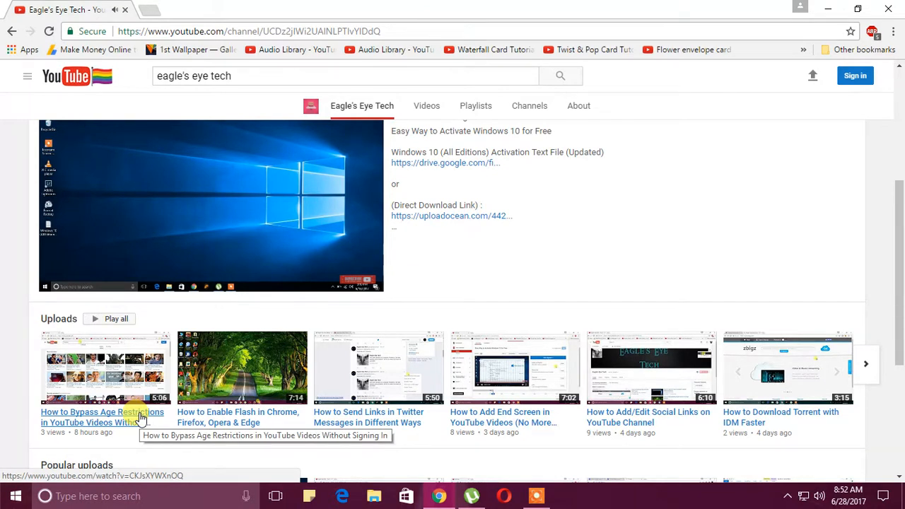
Open the video "How to Bypass Age Restrictions in YouTube Videos Without Signing In" from Uploads.
click(102, 417)
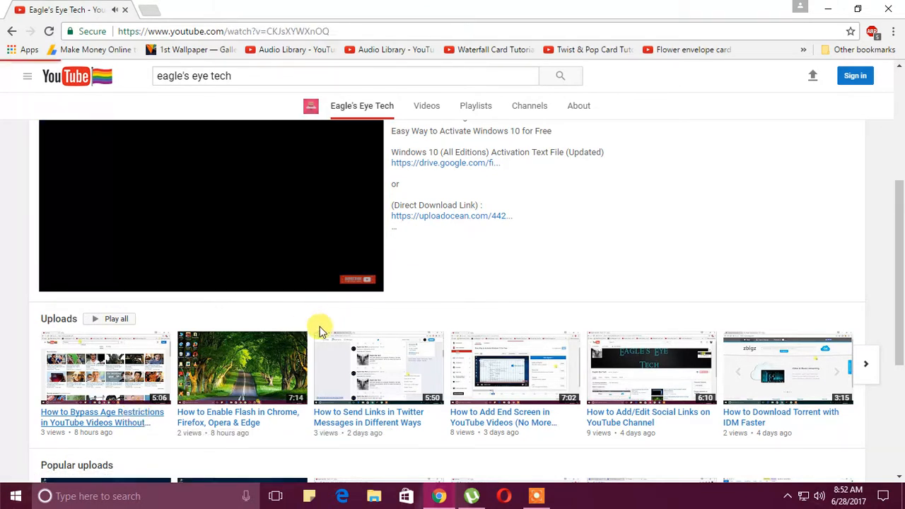
click(104, 368)
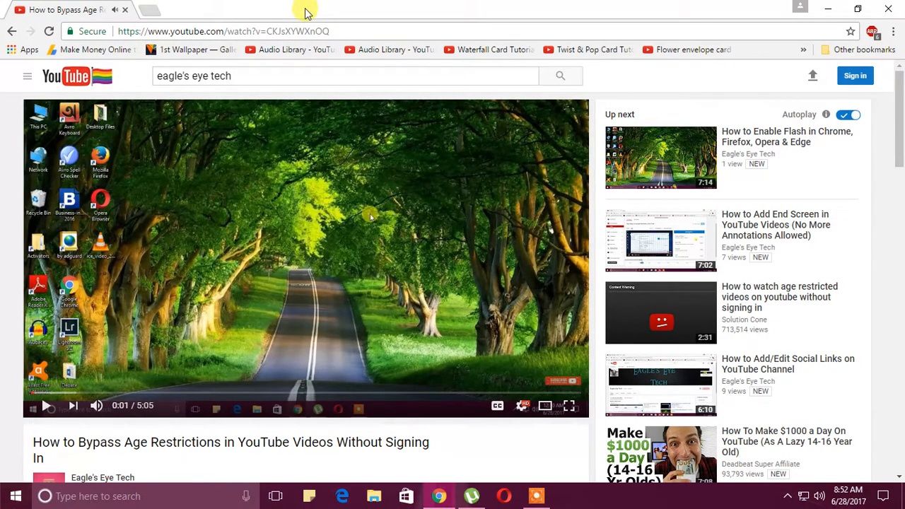
mouse_move(345, 13)
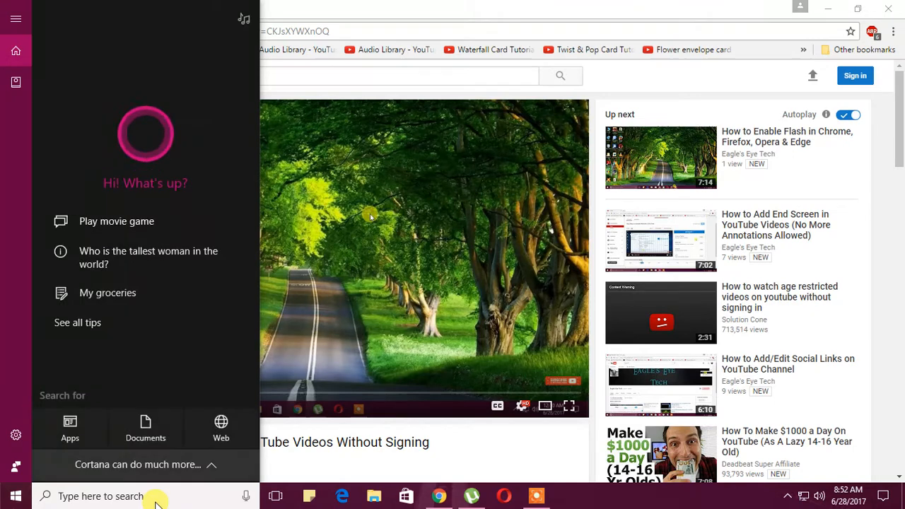
Search Windows for "note" and launch Notepad from the results.
text(note)
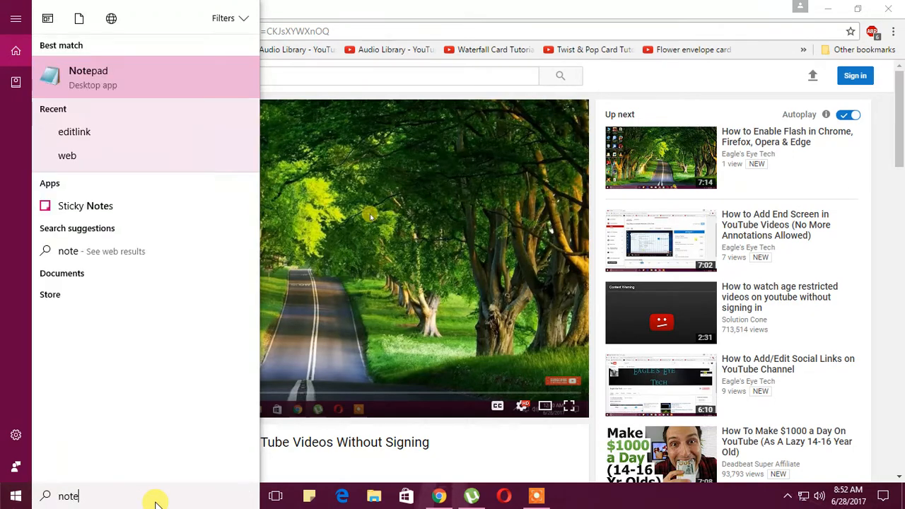
click(88, 76)
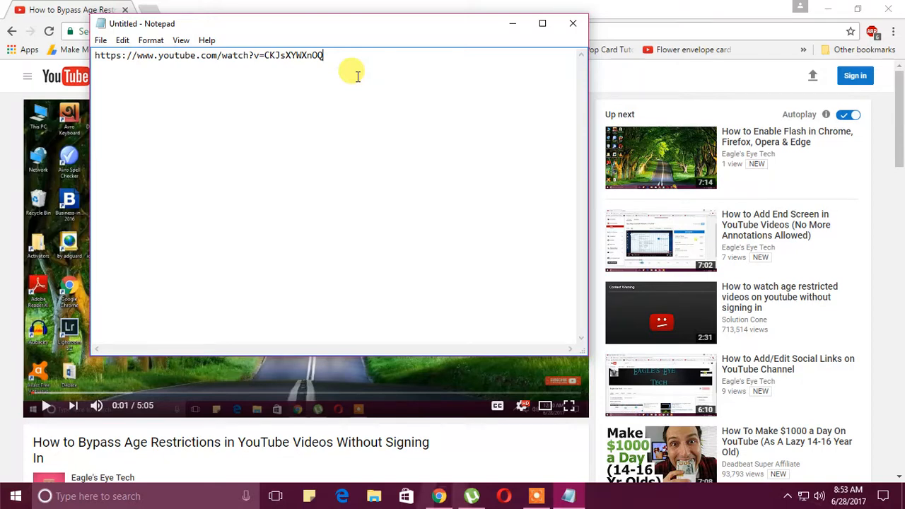
Append "&t=1m30s" to the end of the YouTube link and select the link text.
text(&)
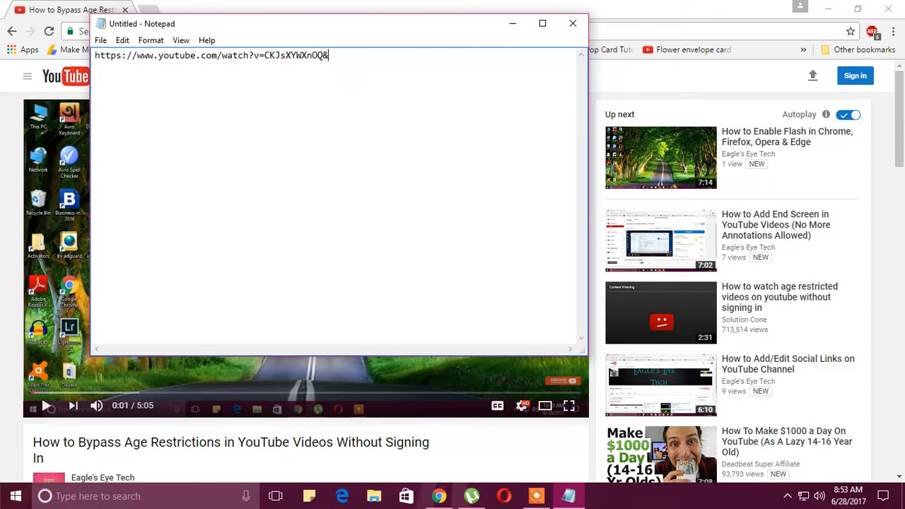
text(t)
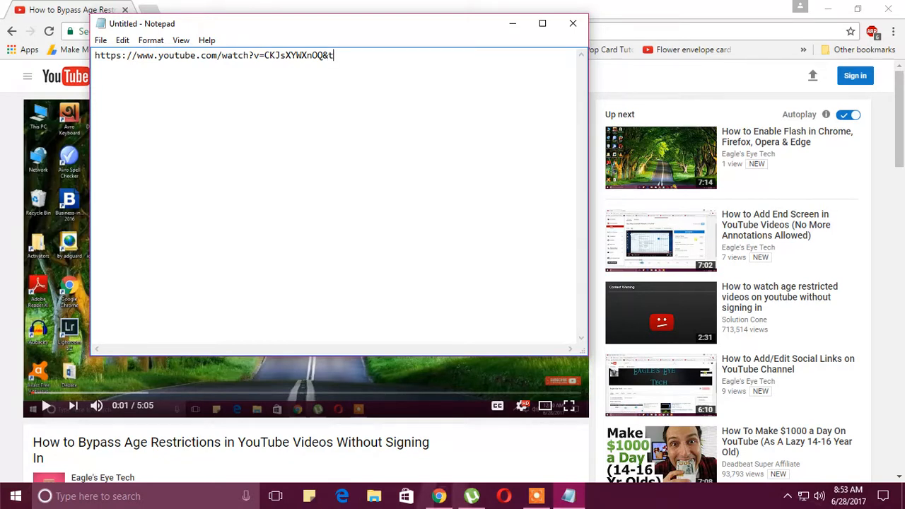
text(=)
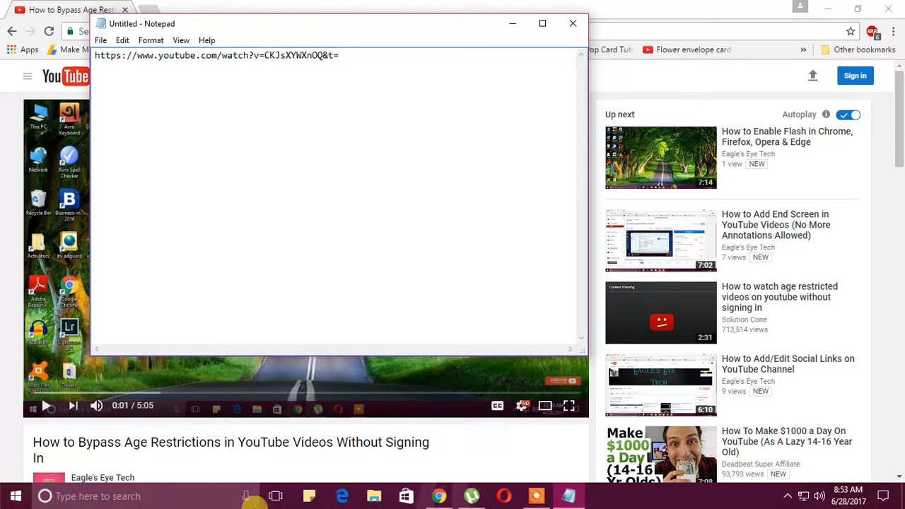
mouse_move(398, 47)
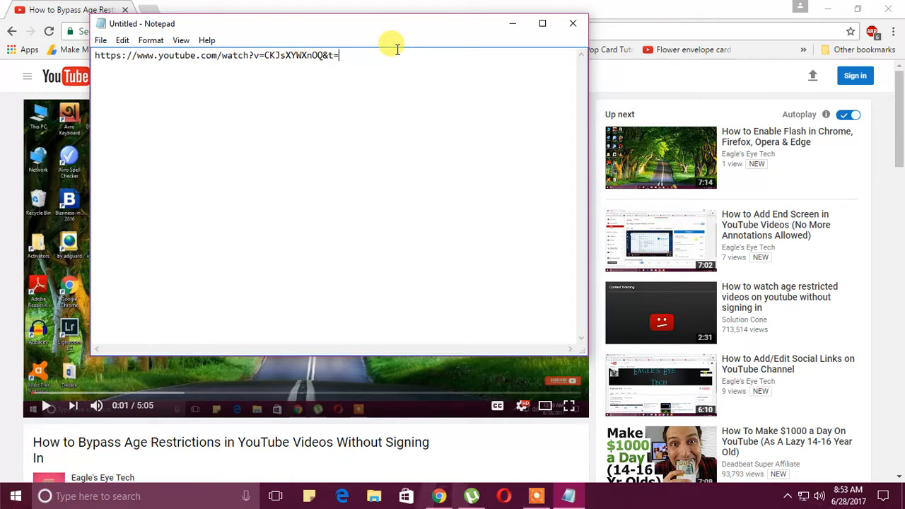
text(1)
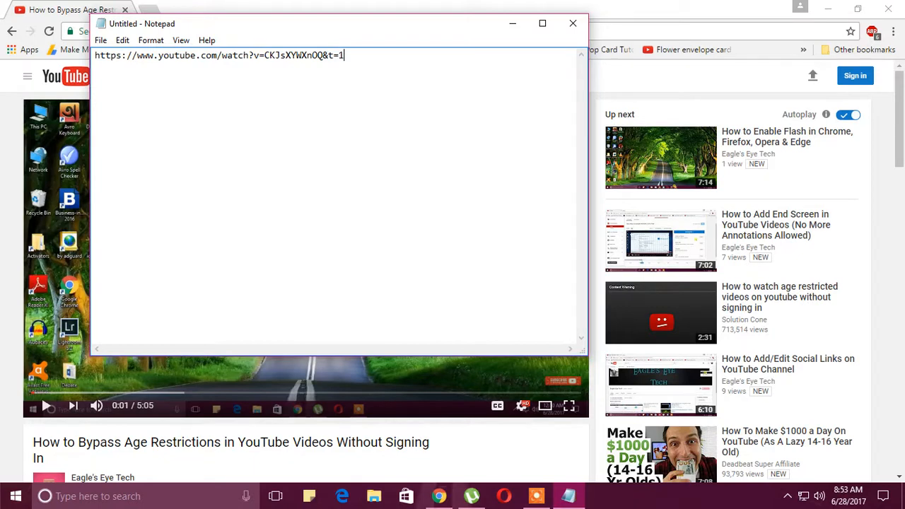
text(m)
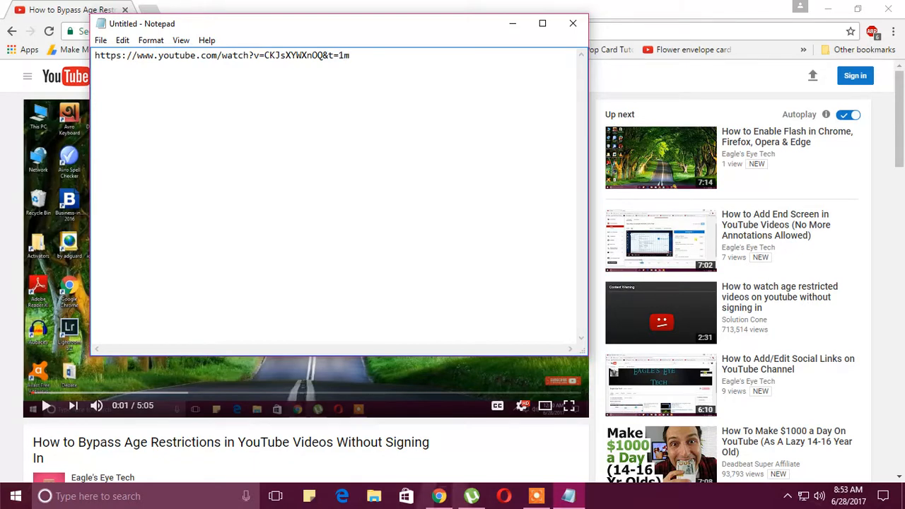
text(3)
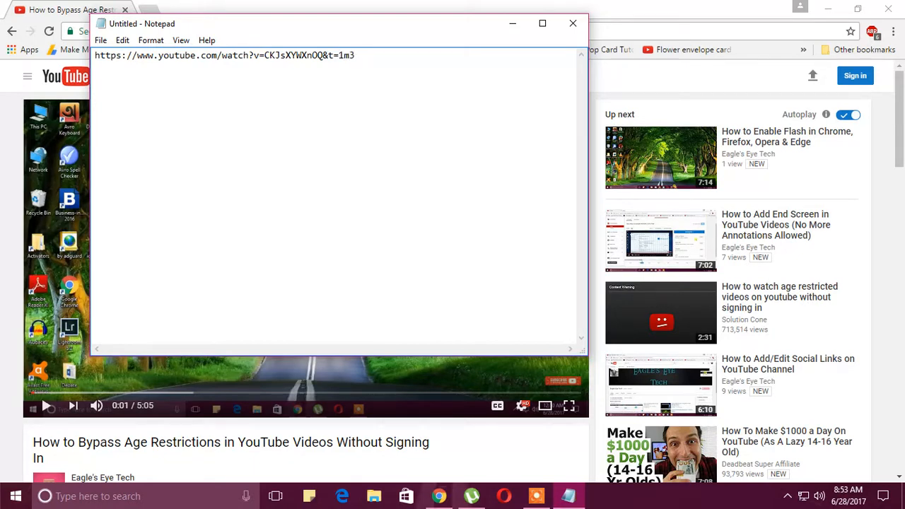
text(0)
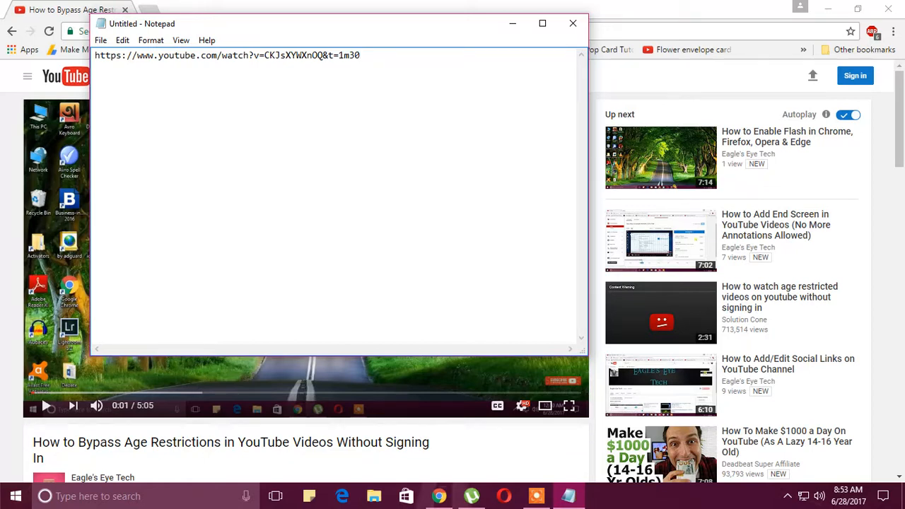
text(s)
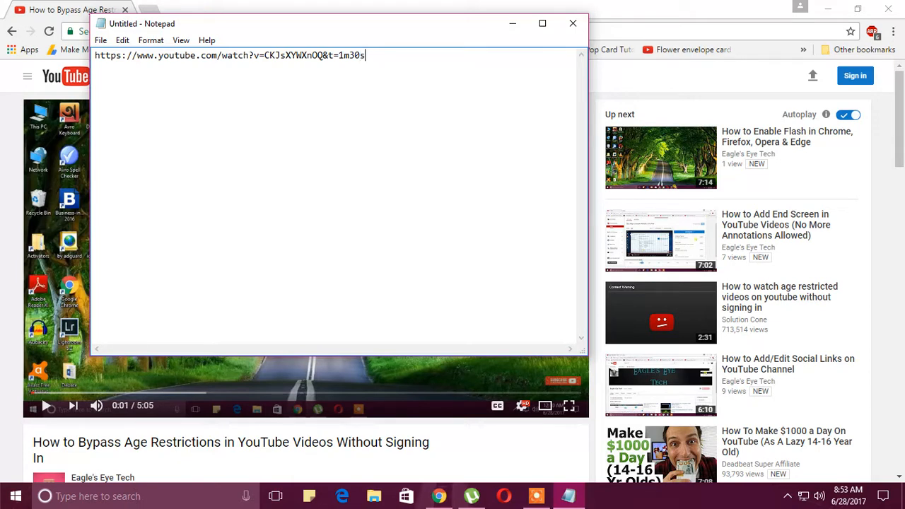
drag(133, 55, 365, 55)
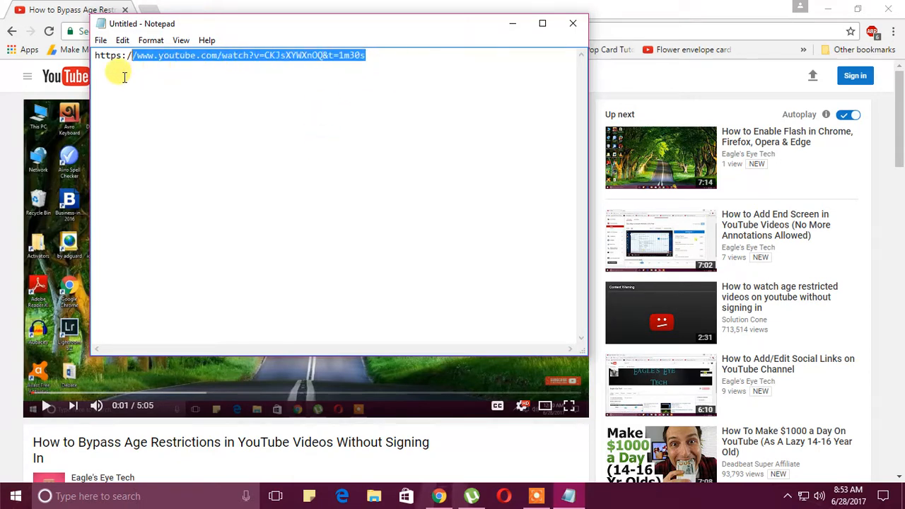
key(Delete)
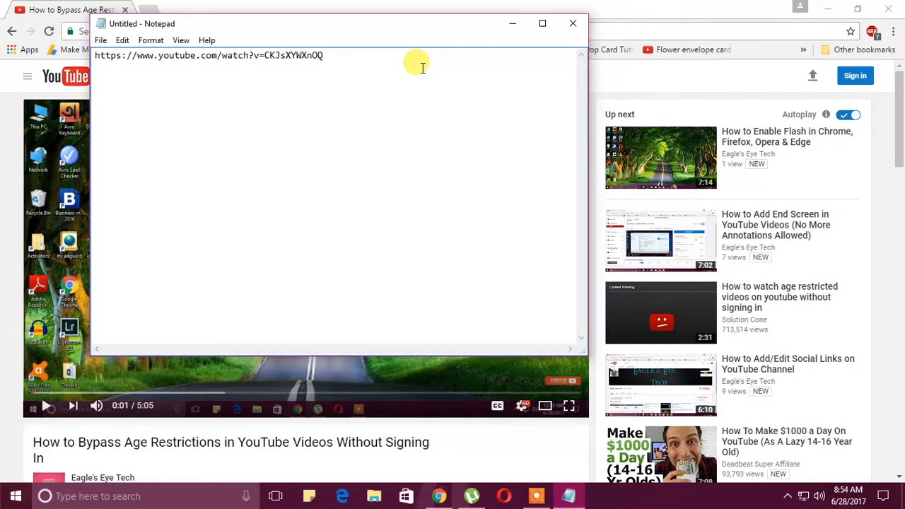
text(&t=)
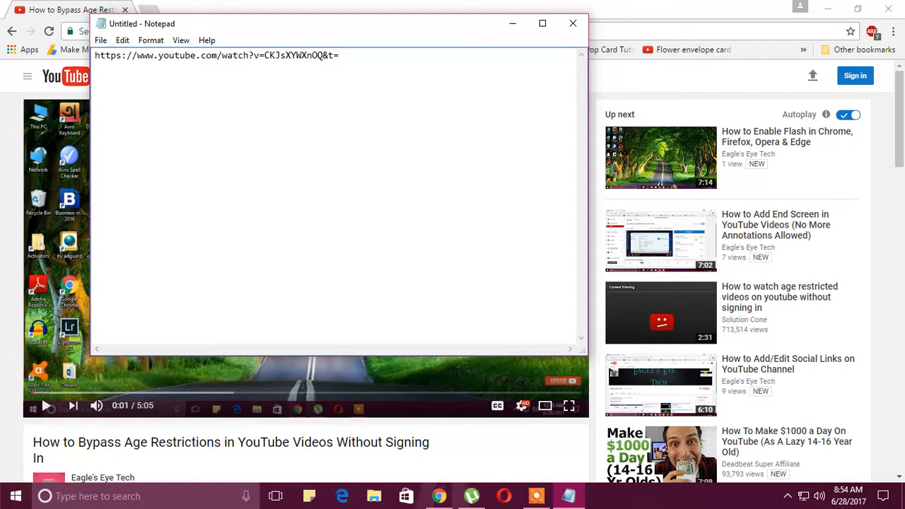
text(1m3)
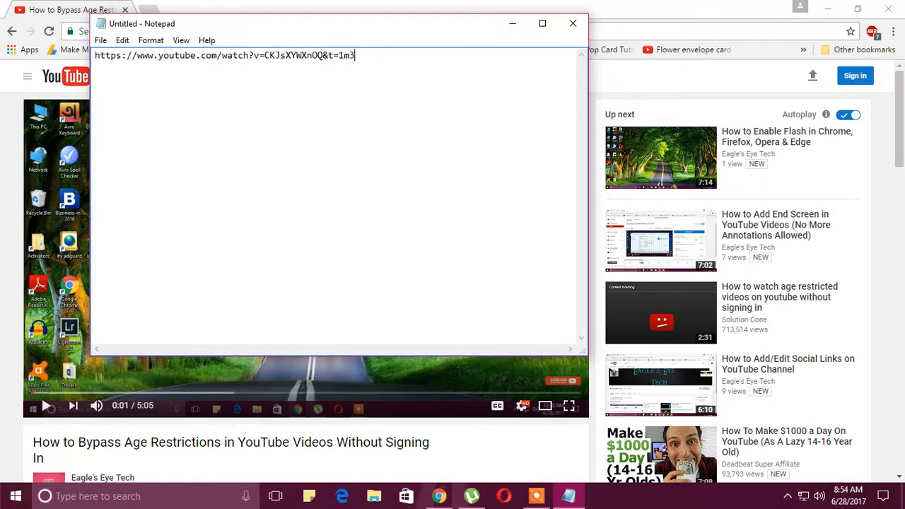
text(0s)
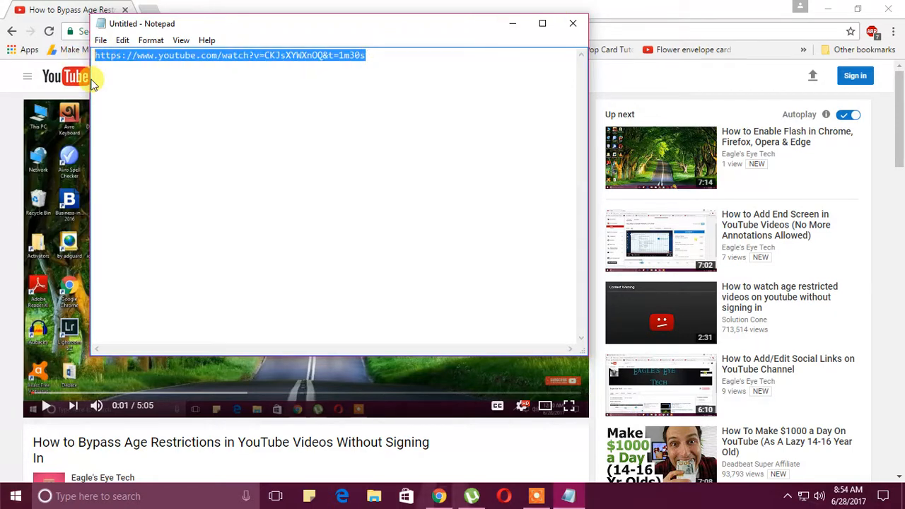
mouse_move(601, 21)
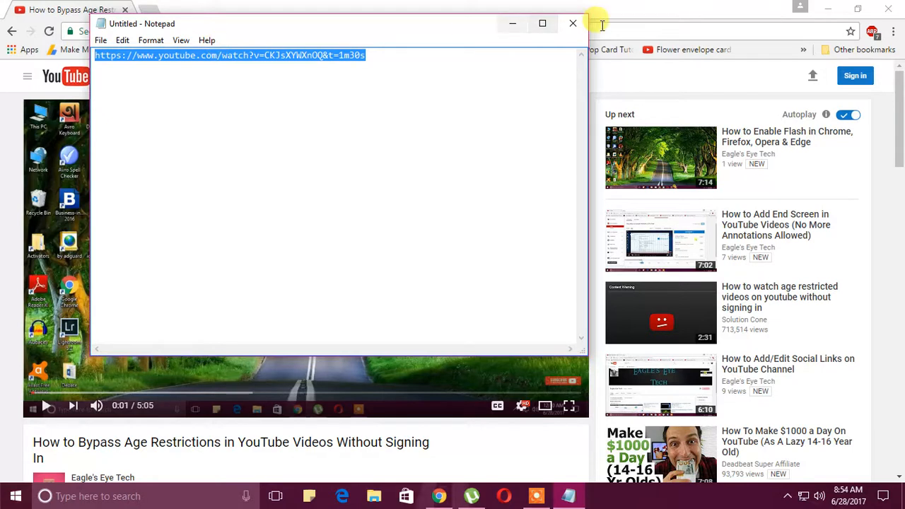
Bring the Chrome window back in front of Notepad.
click(572, 23)
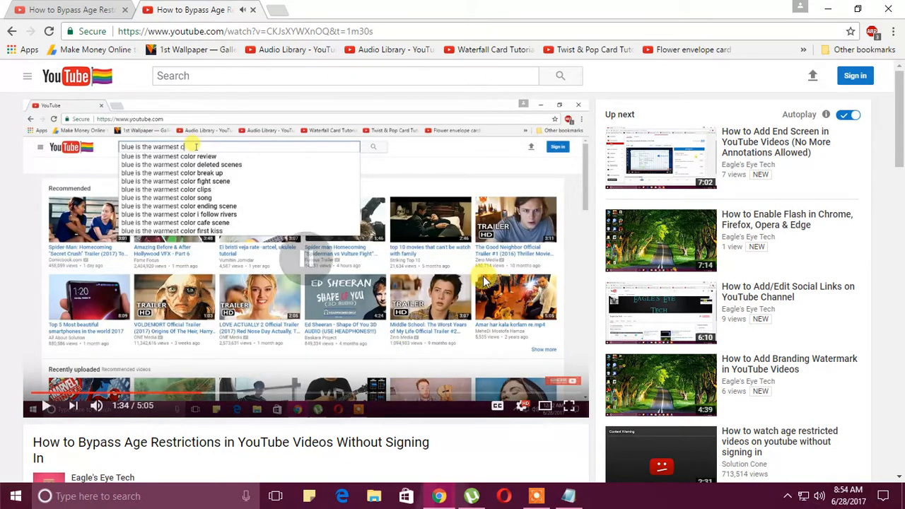
mouse_move(517, 265)
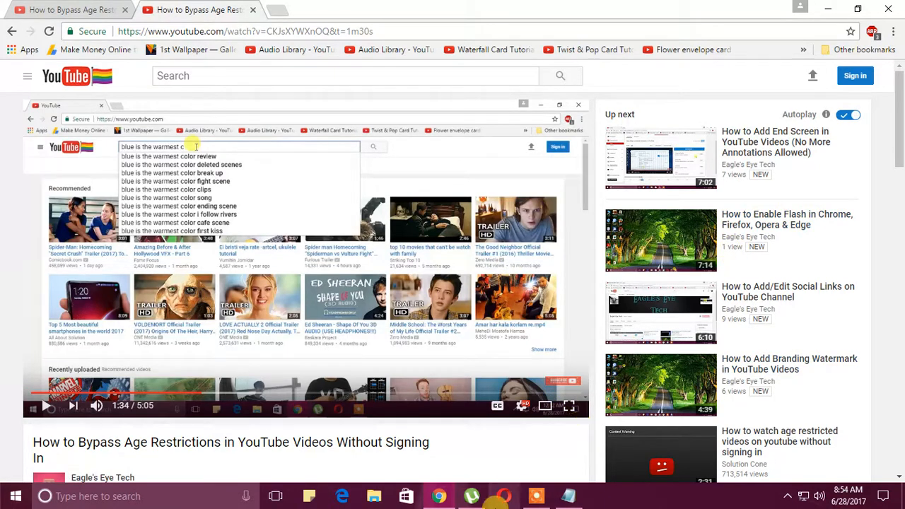
mouse_move(443, 445)
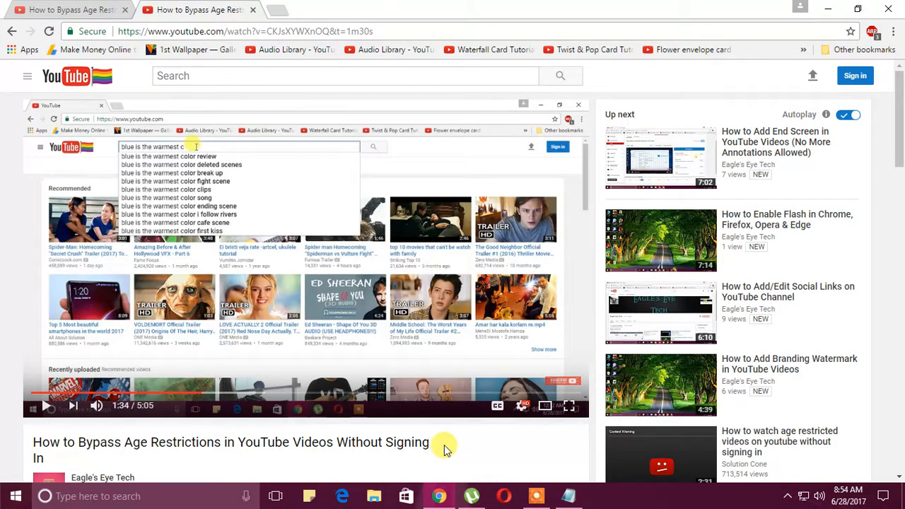